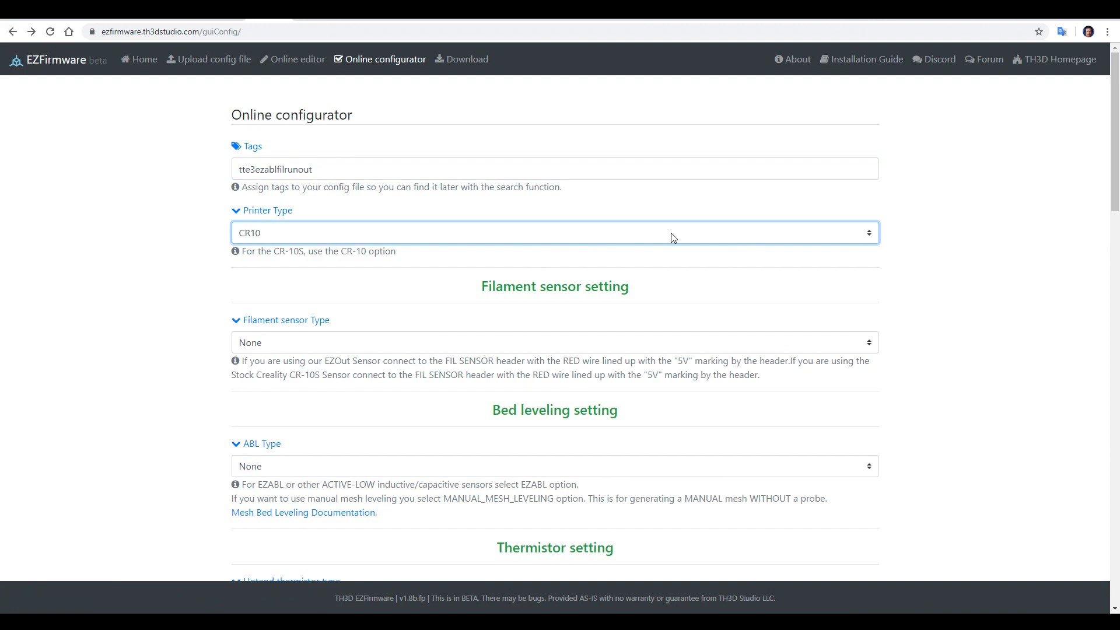
- Choose ENDER3 as printer, EZOUTV2_ENABLE filament sensor and EZABL bed leveling type
{"action": "left_click", "coordinate": [577, 238]}
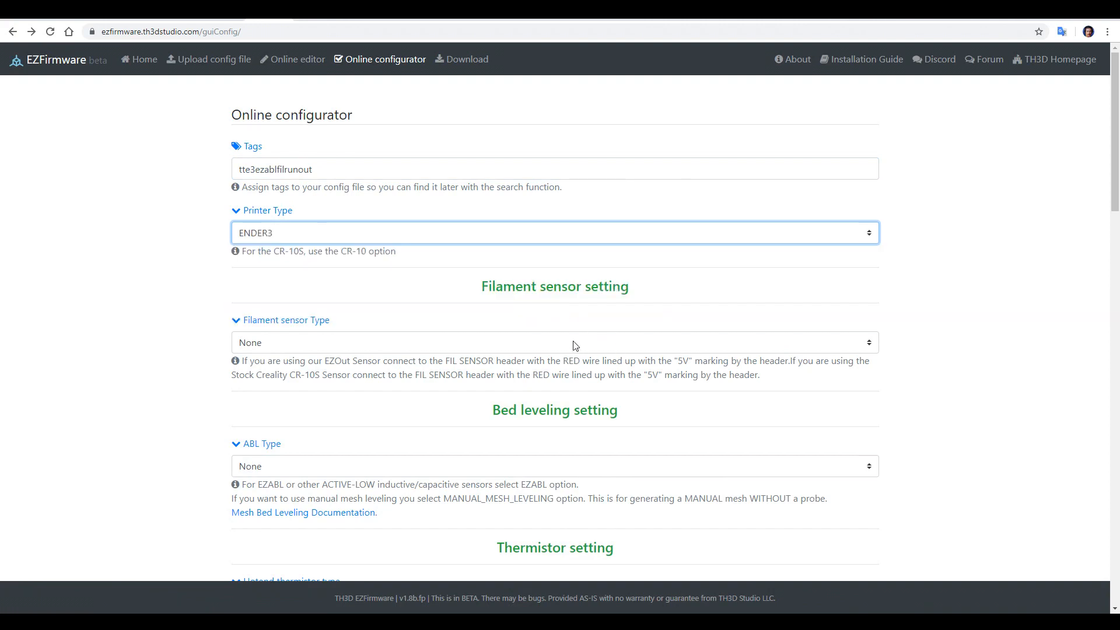
{"action": "left_click", "coordinate": [554, 327]}
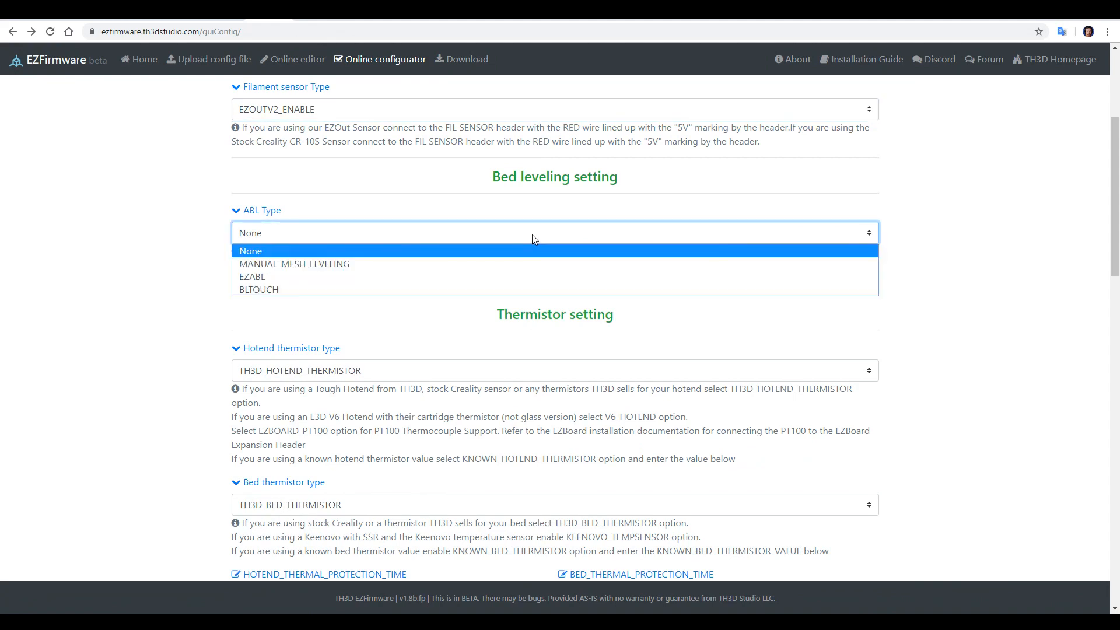
{"action": "left_click", "coordinate": [252, 277]}
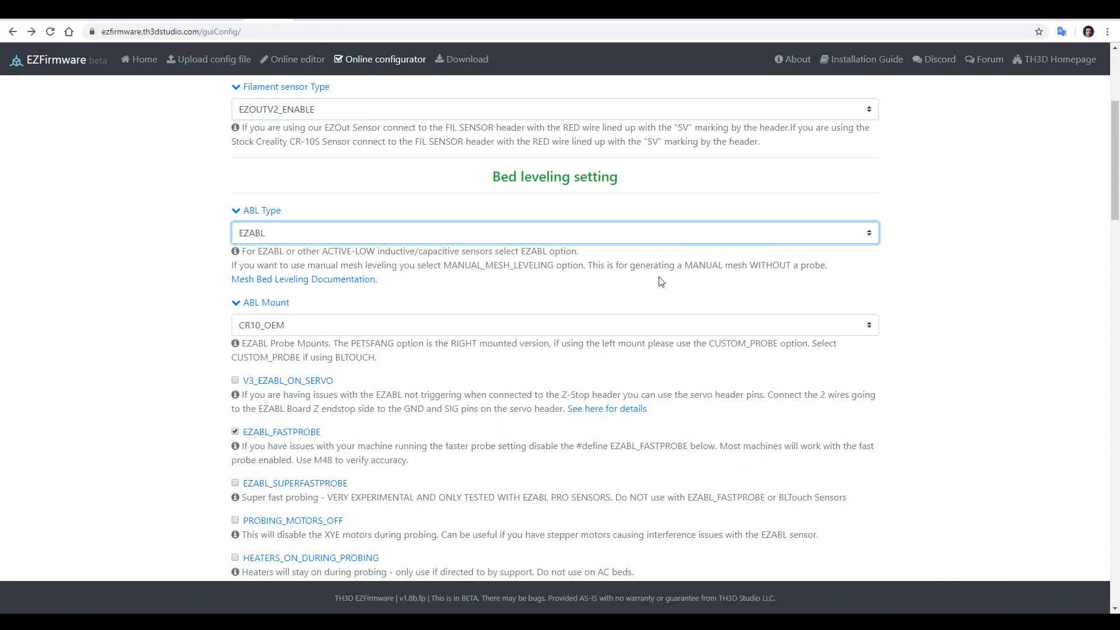
- Select the CUSTOM_PROBE mount and enter the X probe offset -46 and Y offset -16
{"action": "scroll", "scroll_direction": "down", "scroll_amount": 3}
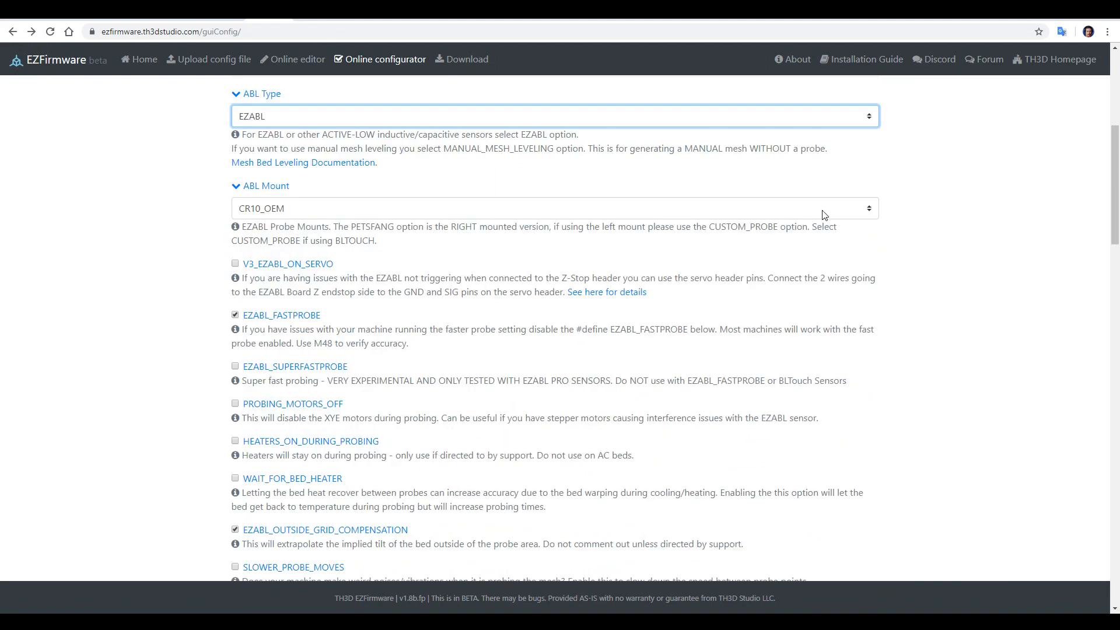
{"action": "left_click", "coordinate": [576, 210]}
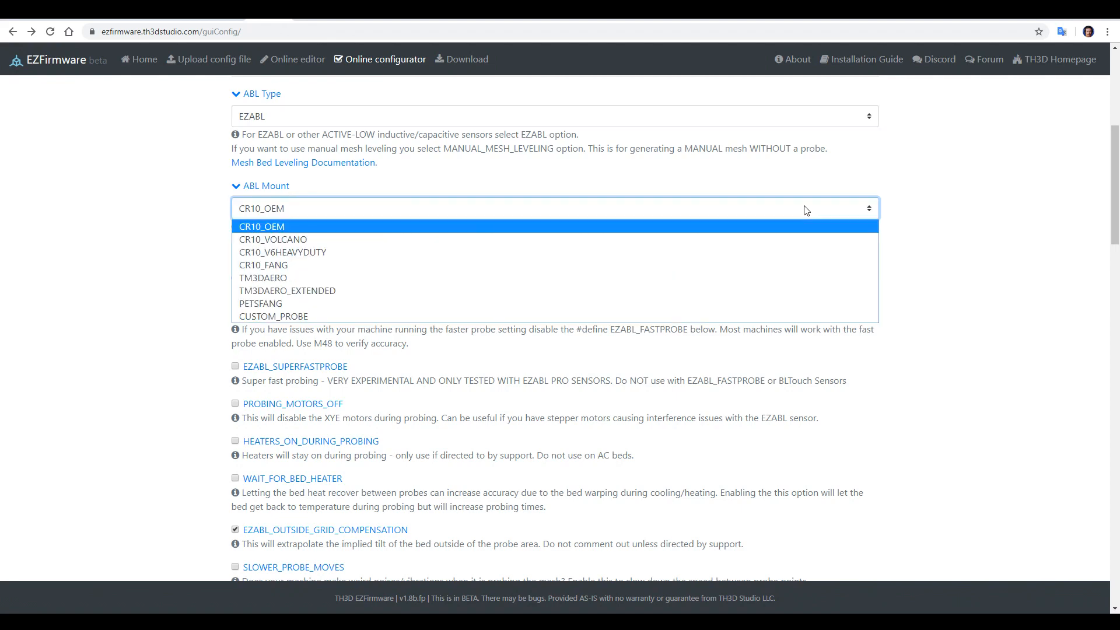
{"action": "mouse_move", "coordinate": [542, 294]}
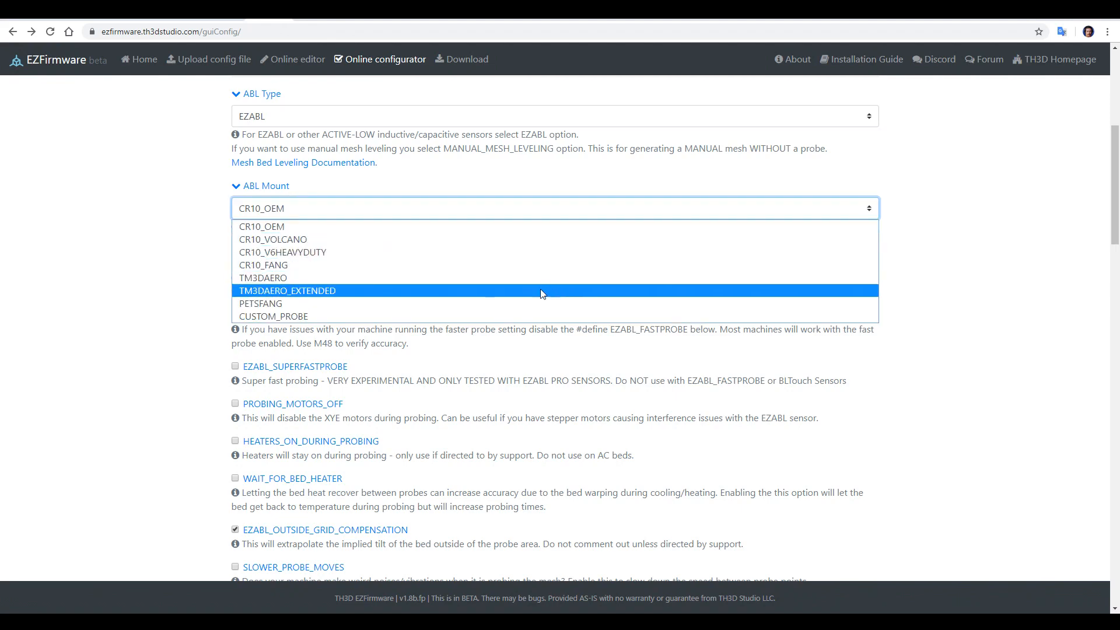
{"action": "left_click", "coordinate": [273, 316]}
{"action": "type", "text": "-"}
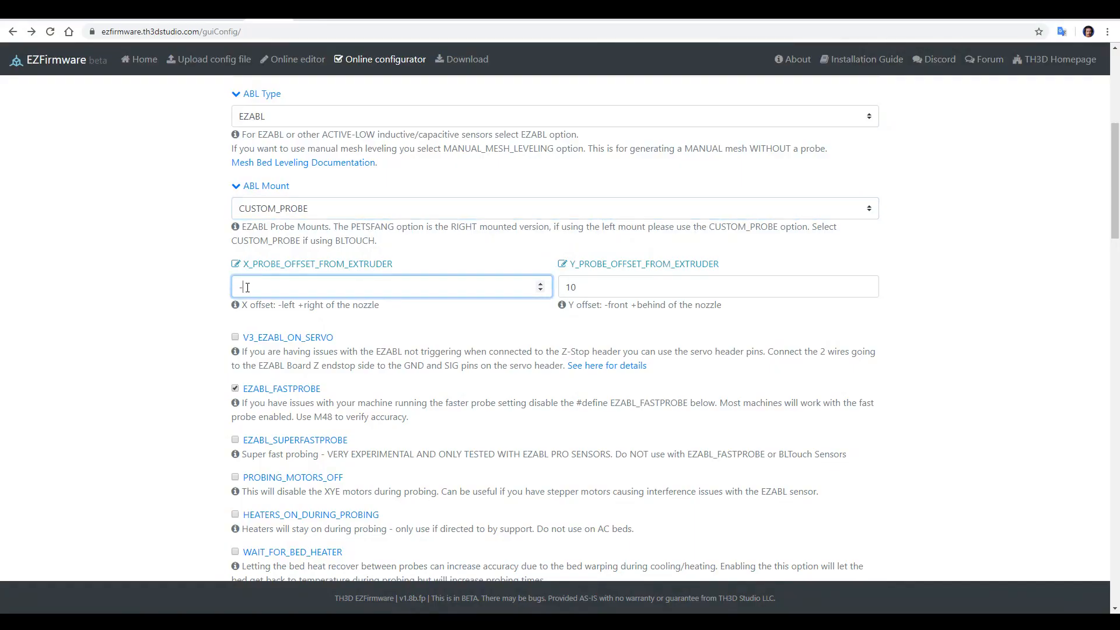
{"action": "type", "text": "46"}
{"action": "left_click", "coordinate": [719, 287]}
{"action": "type", "text": "-16"}
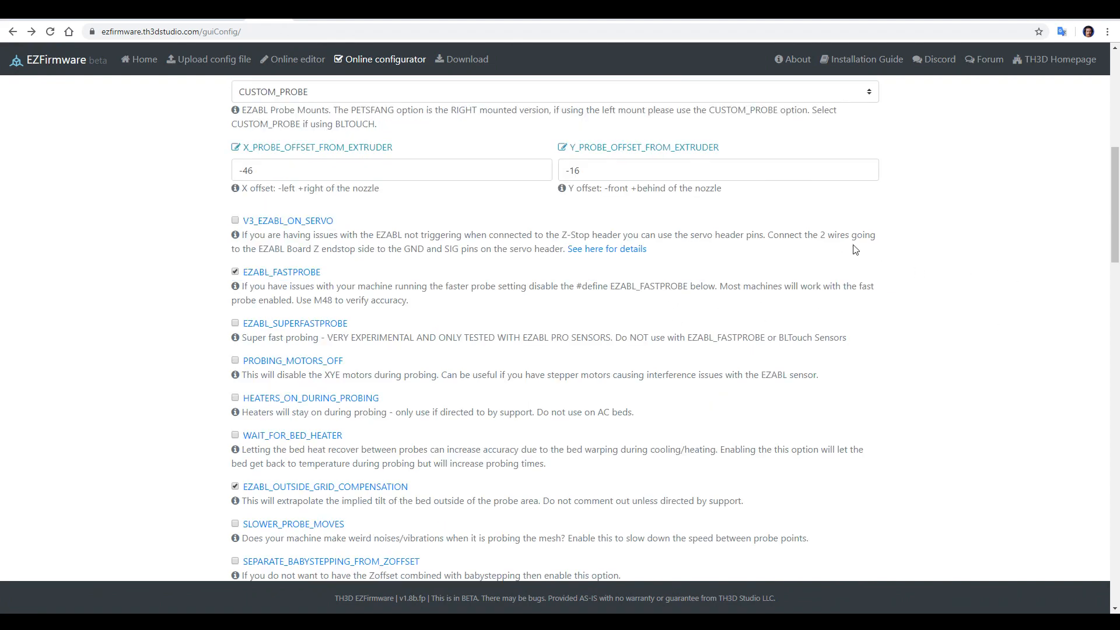
{"action": "mouse_move", "coordinate": [887, 390]}
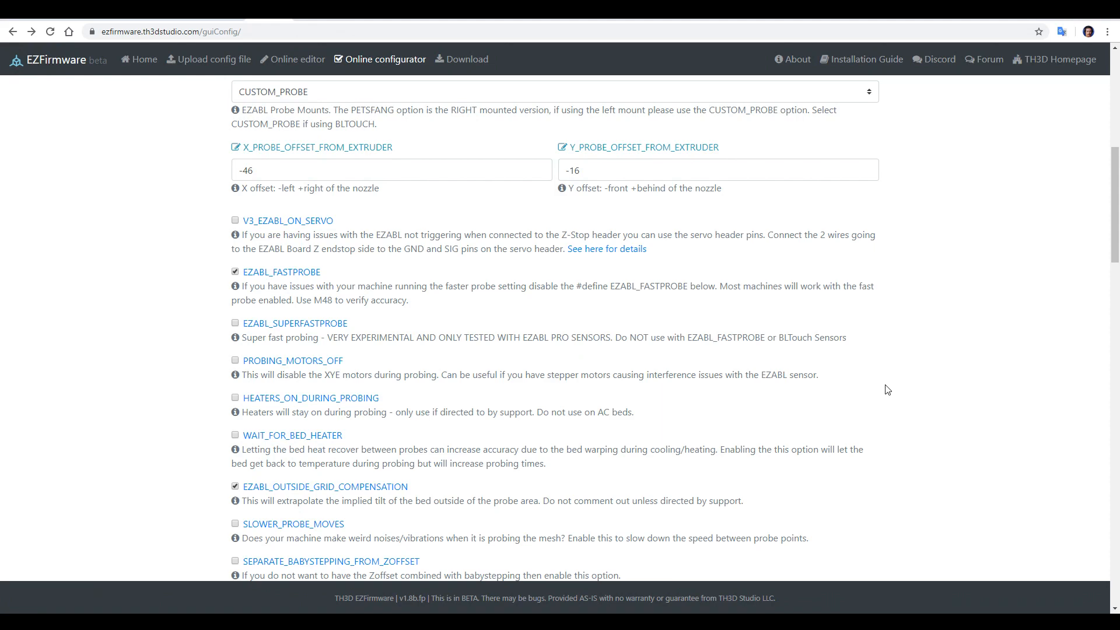
{"action": "mouse_move", "coordinate": [949, 389]}
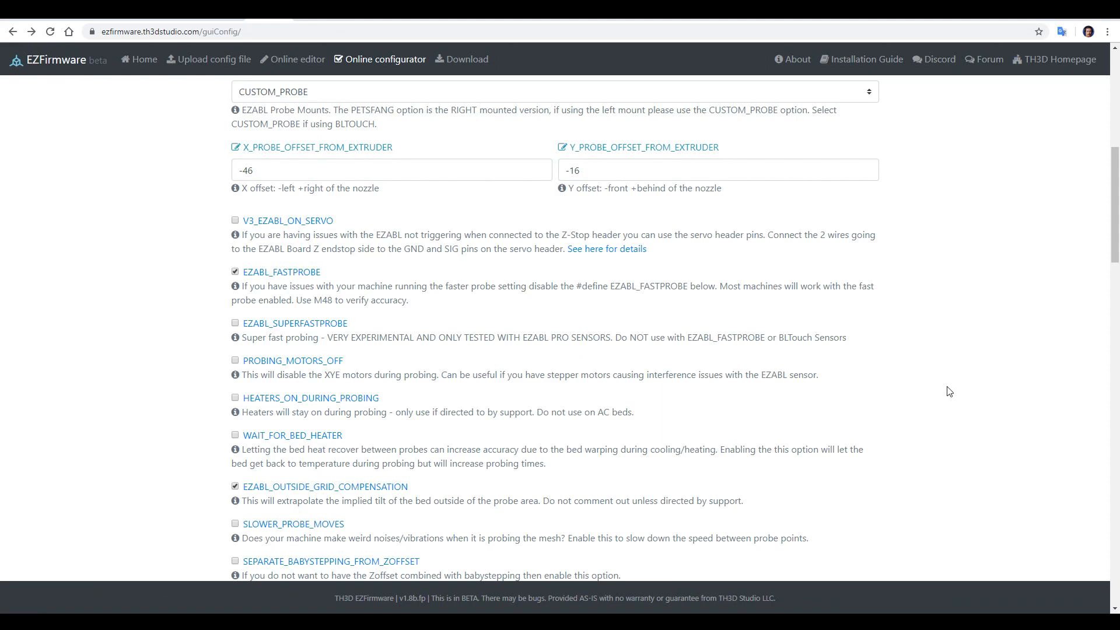
- Tick the reCAPTCHA robot check and submit the configuration for a firmware build
{"action": "scroll", "scroll_direction": "down", "scroll_amount": 3}
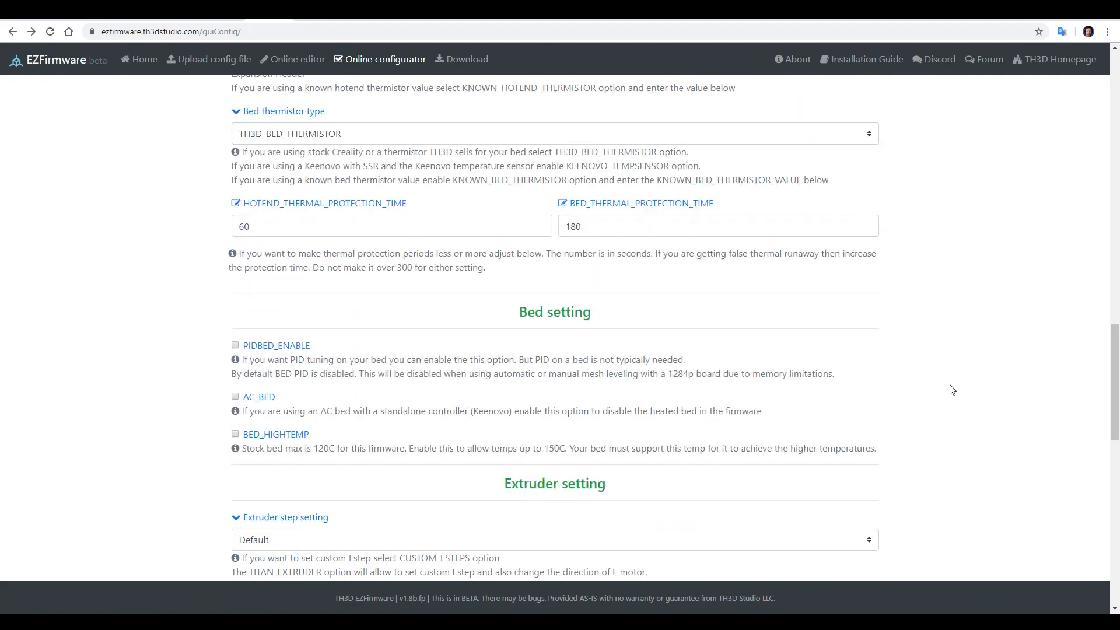
{"action": "scroll", "scroll_direction": "down", "scroll_amount": 3}
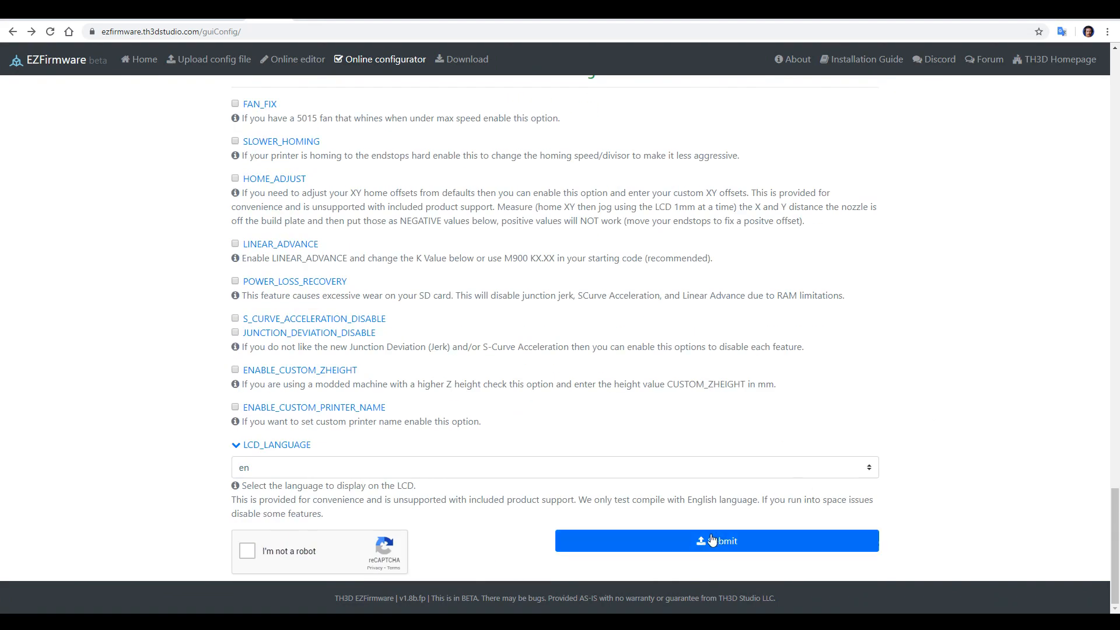
{"action": "left_click", "coordinate": [247, 550]}
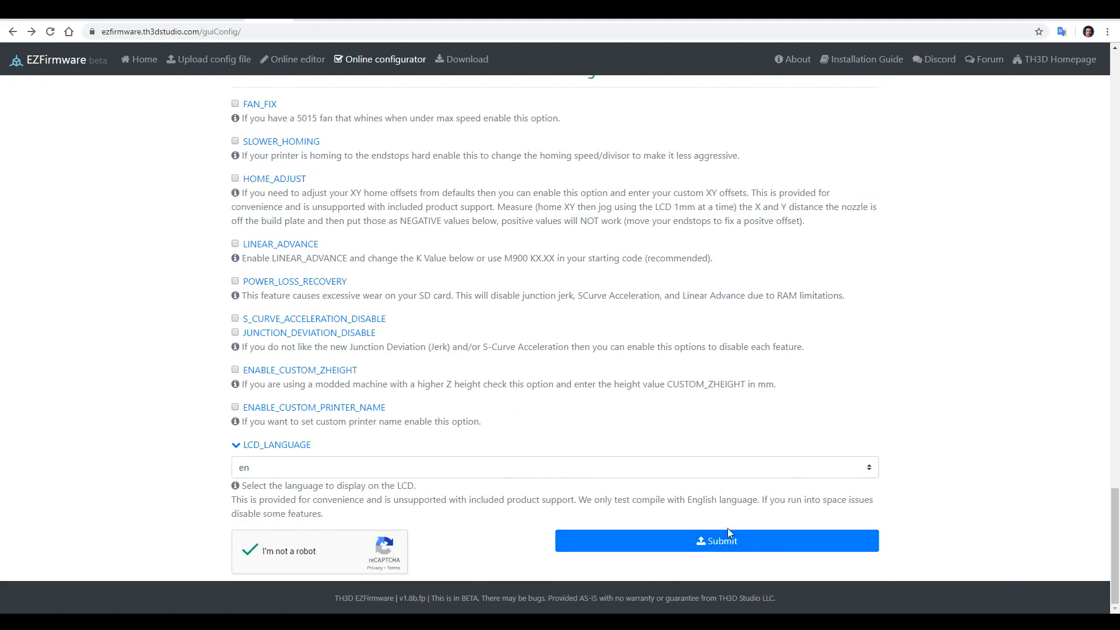
{"action": "left_click", "coordinate": [716, 541]}
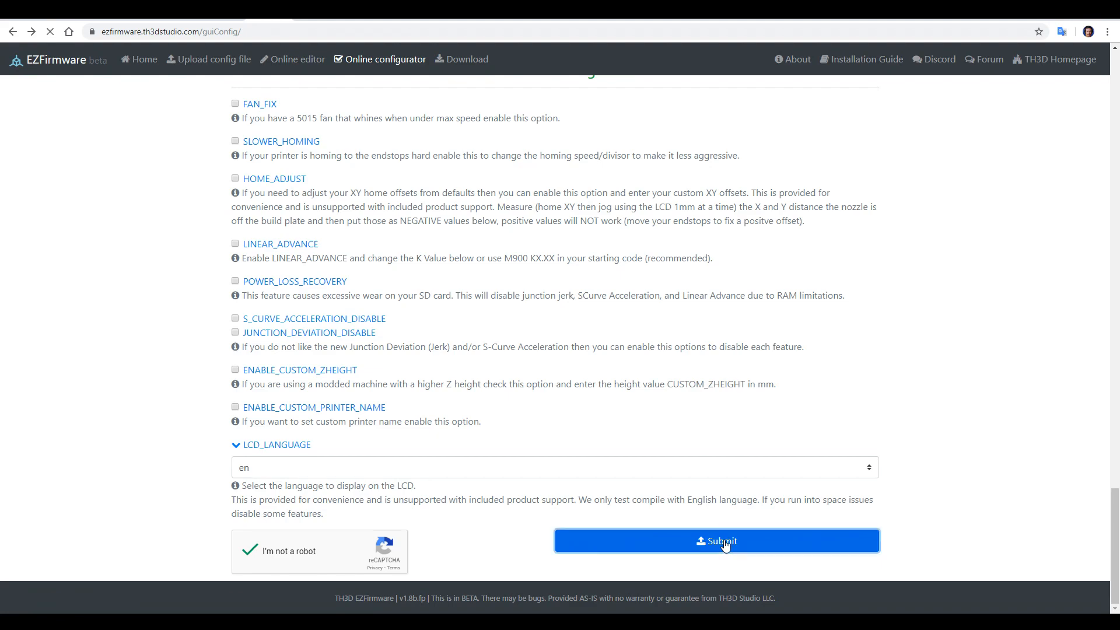